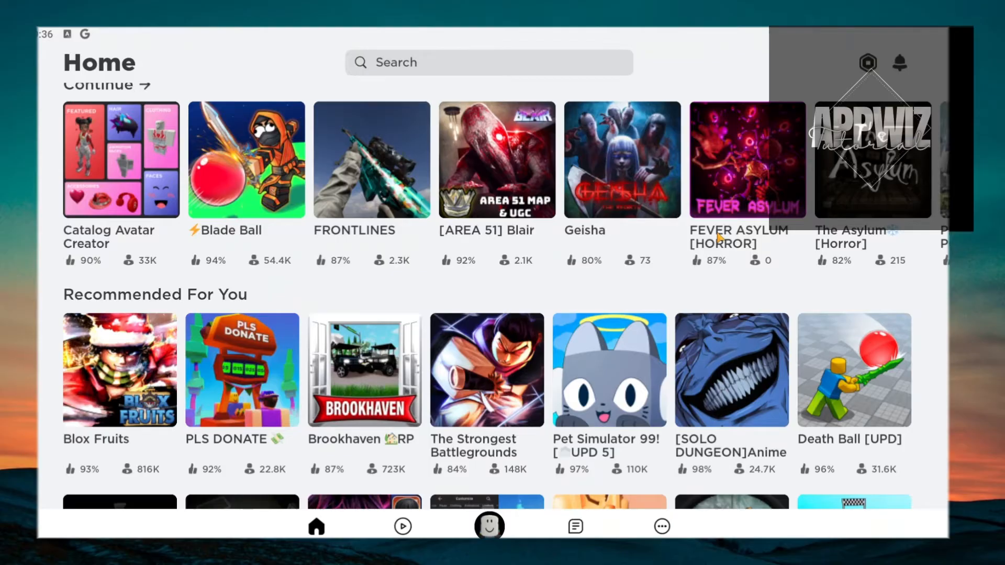
mouse_move(695, 301)
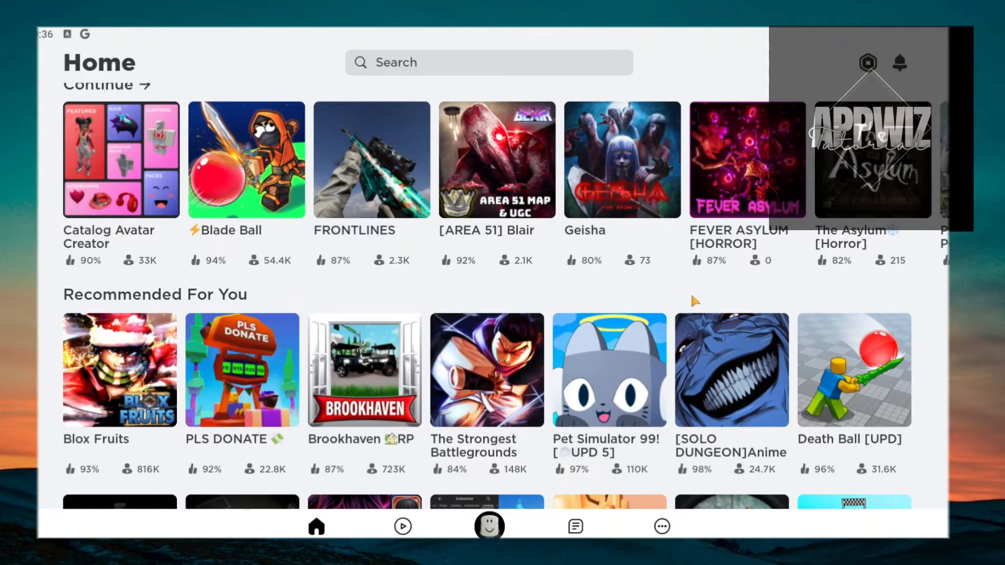
- Reach the Settings page from the More menu, listing Account Info, Security, Privacy and other sections
scroll("down", 3)
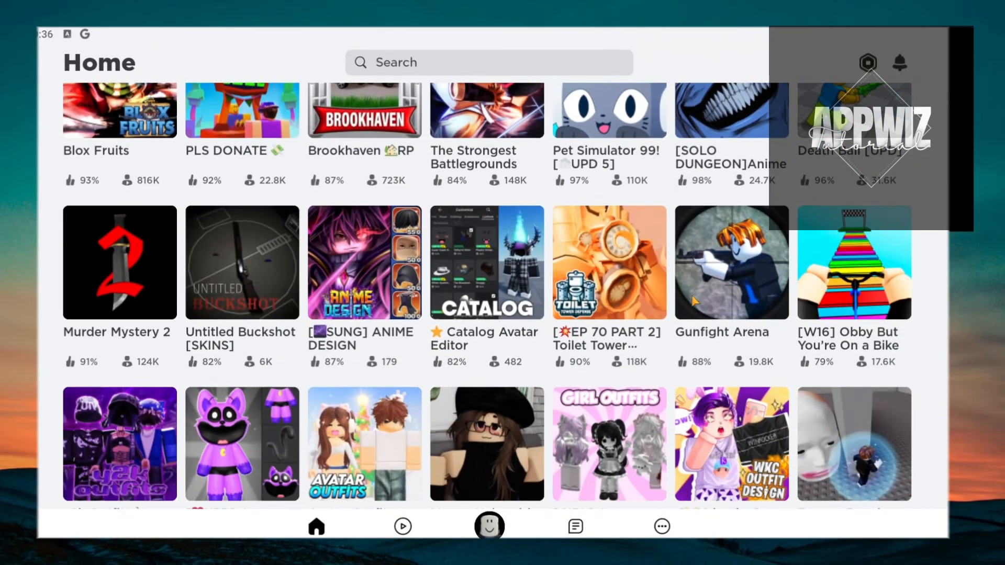
scroll("down", 3)
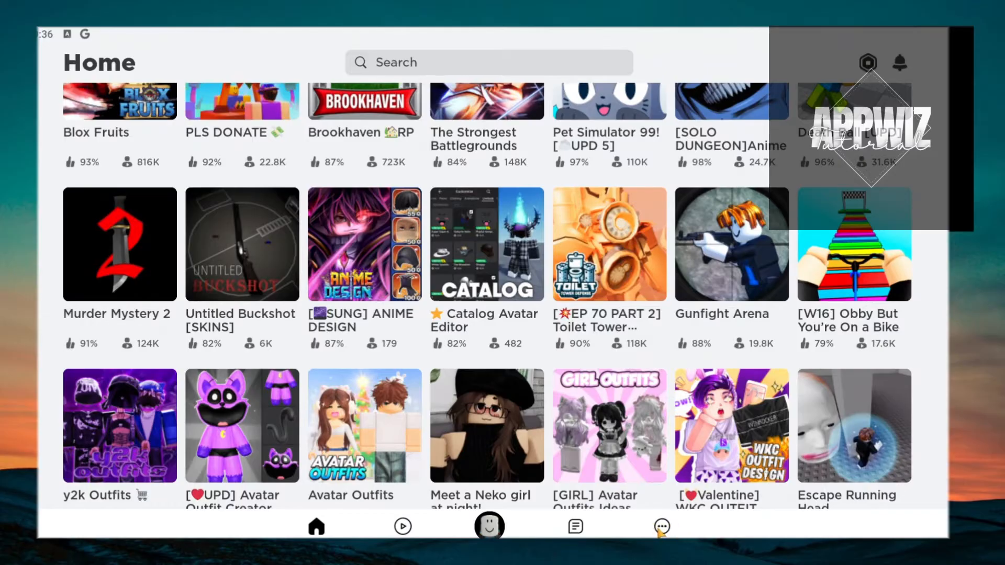
left_click(661, 526)
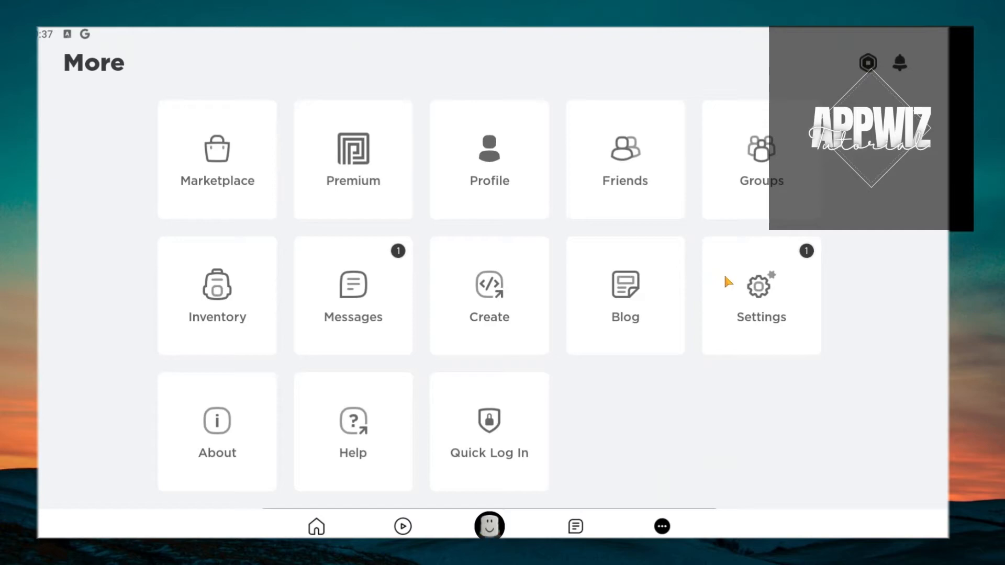
left_click(760, 295)
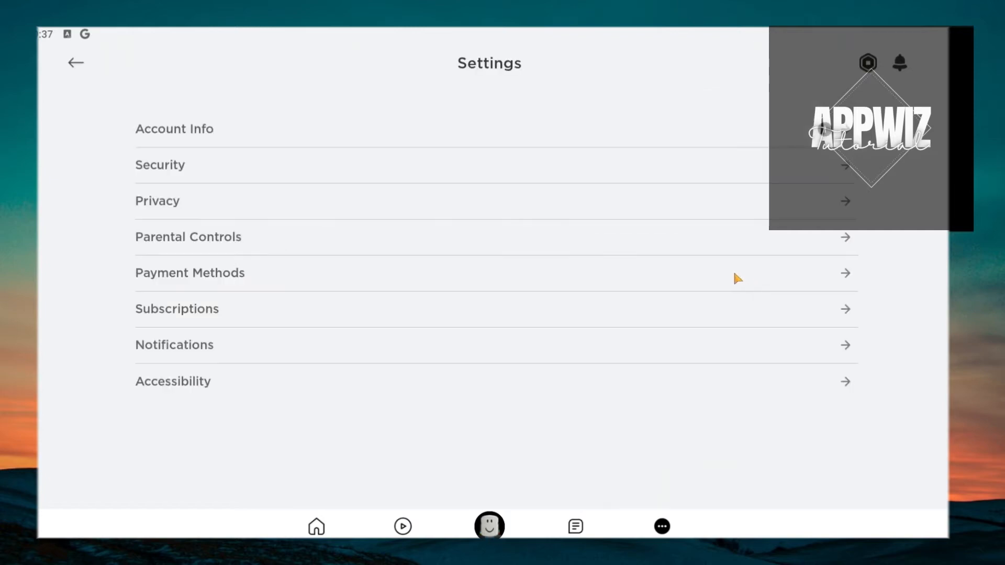
mouse_move(170, 144)
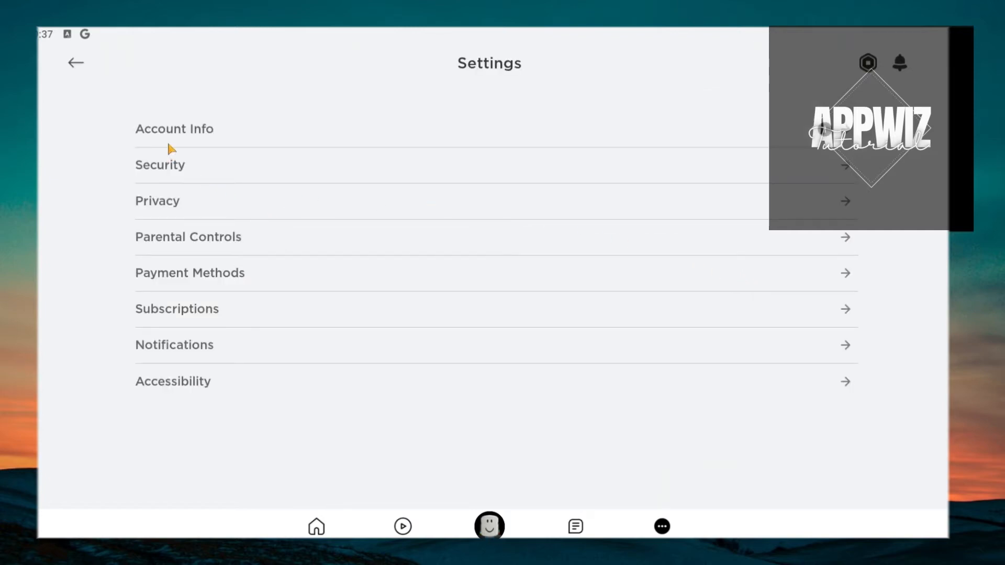
mouse_move(157, 211)
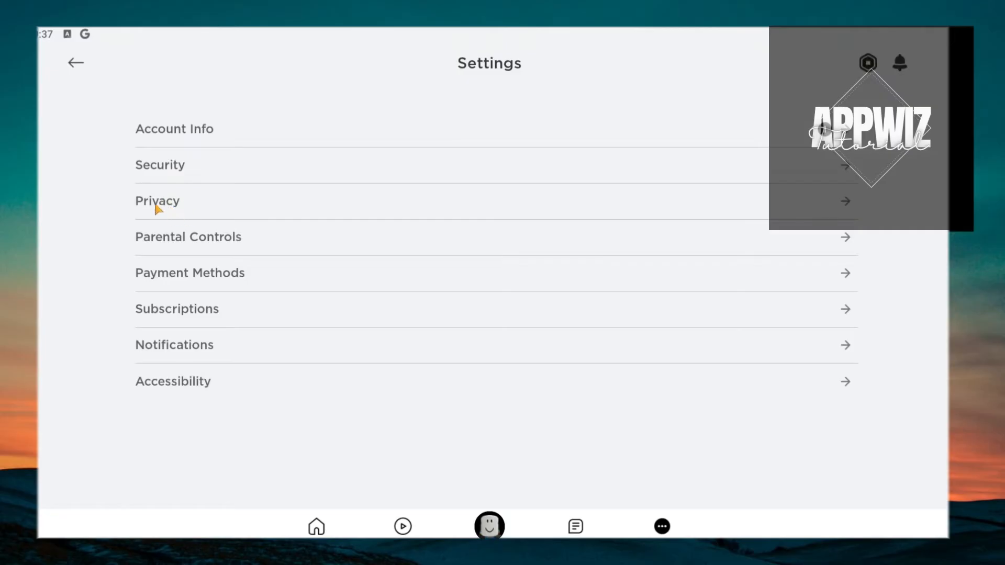
mouse_move(159, 208)
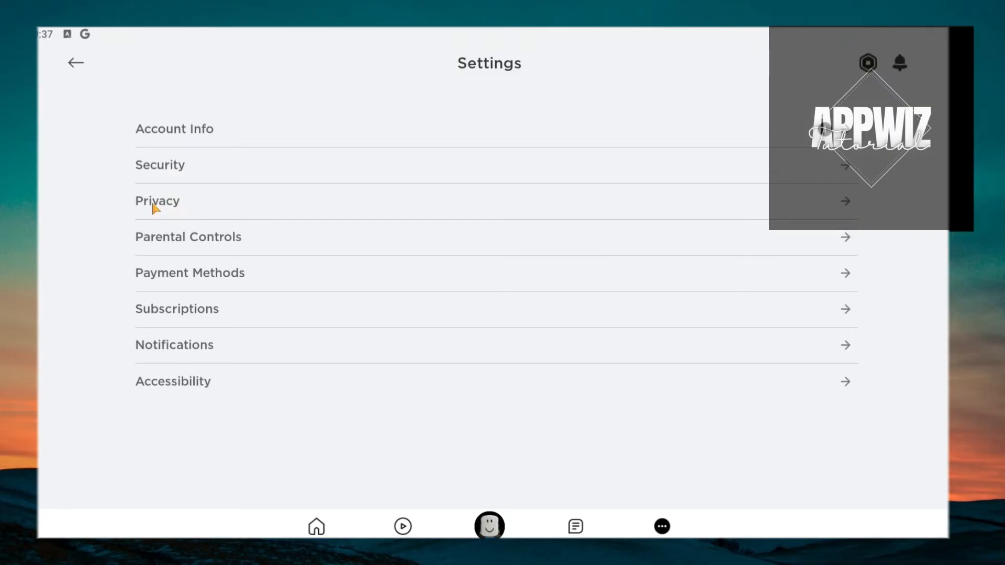
mouse_move(154, 186)
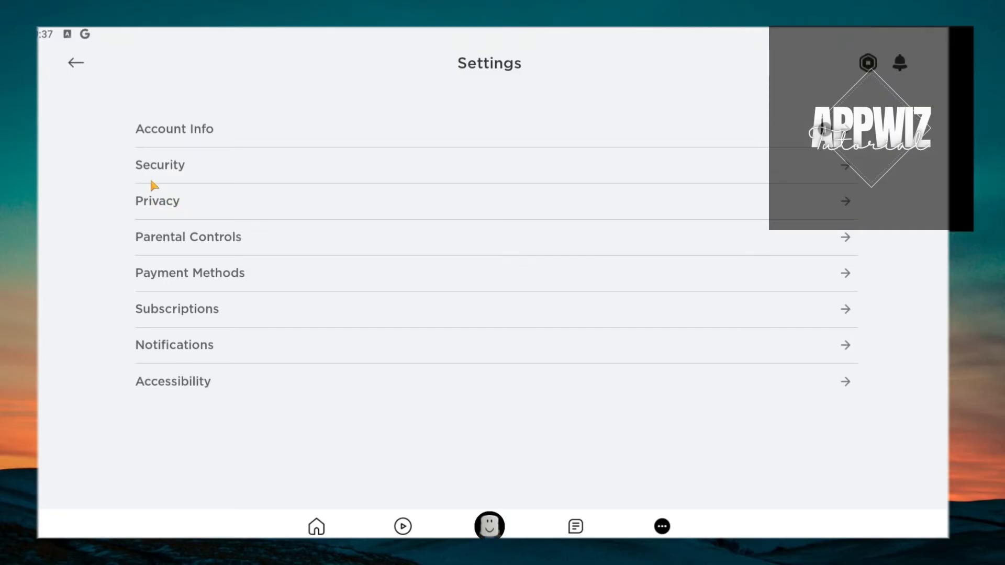
- In Privacy settings, turn Account Restrictions on and back off, leaving communication Off and messaging to No one
left_click(157, 201)
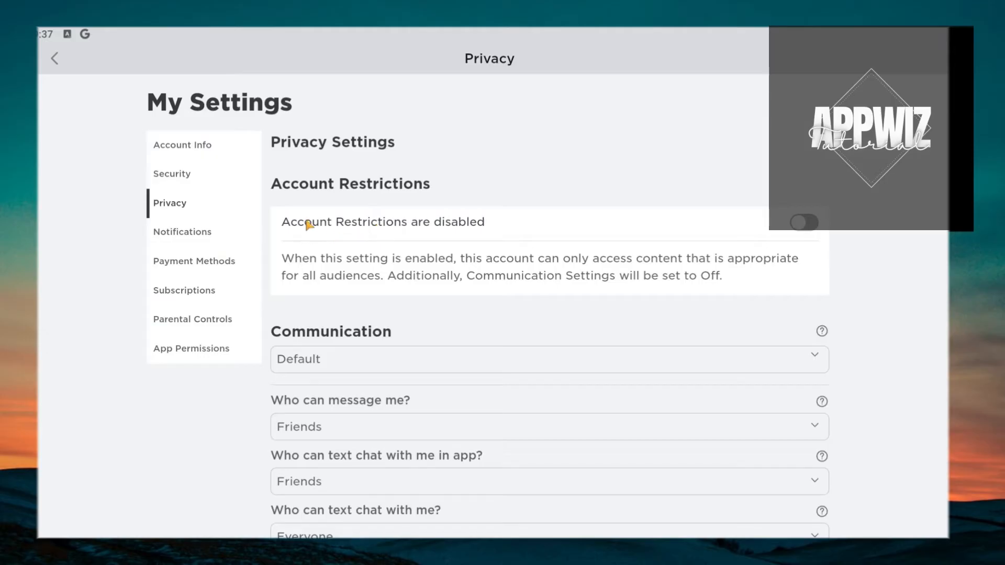
mouse_move(314, 233)
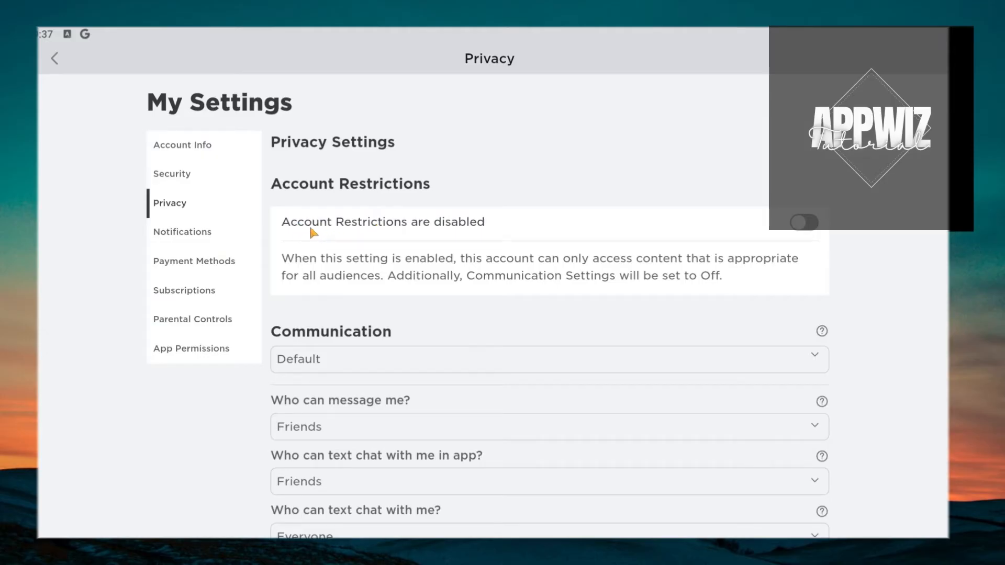
mouse_move(544, 238)
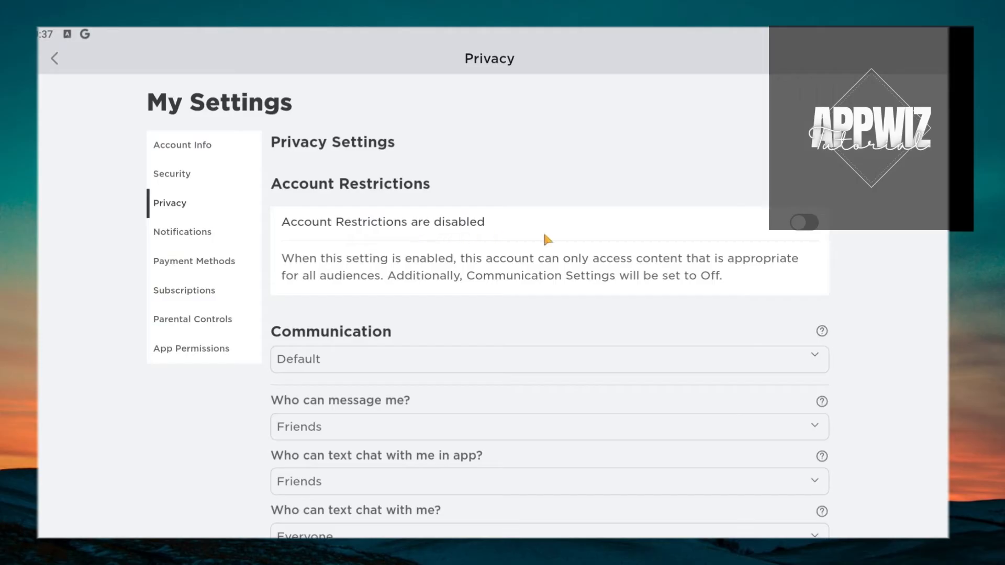
left_click(805, 222)
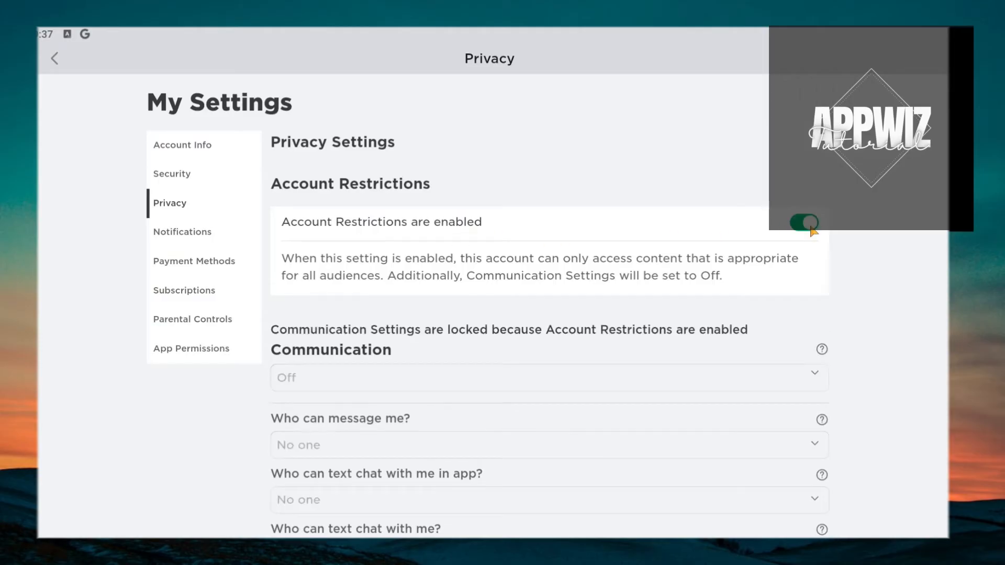
left_click(805, 221)
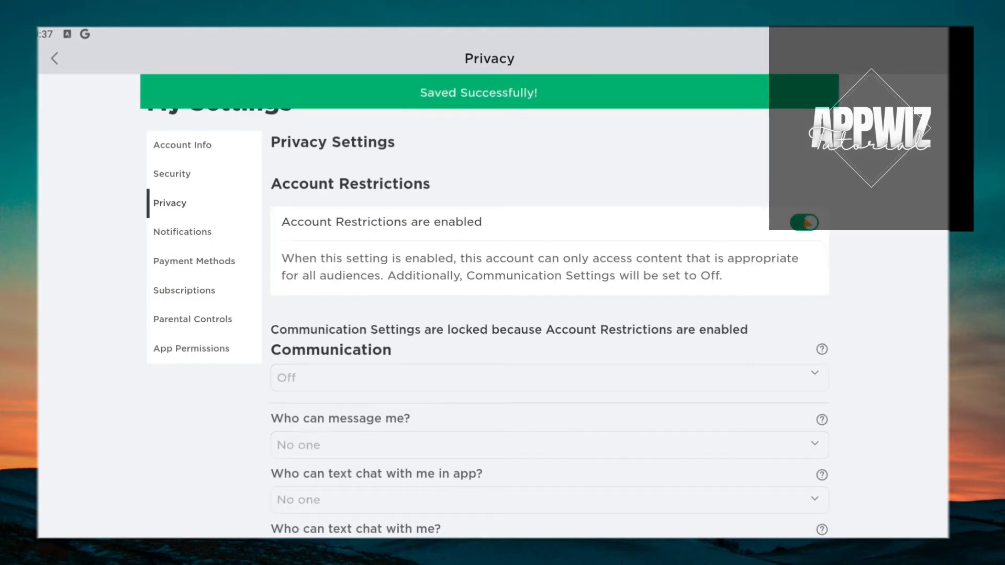
left_click(805, 222)
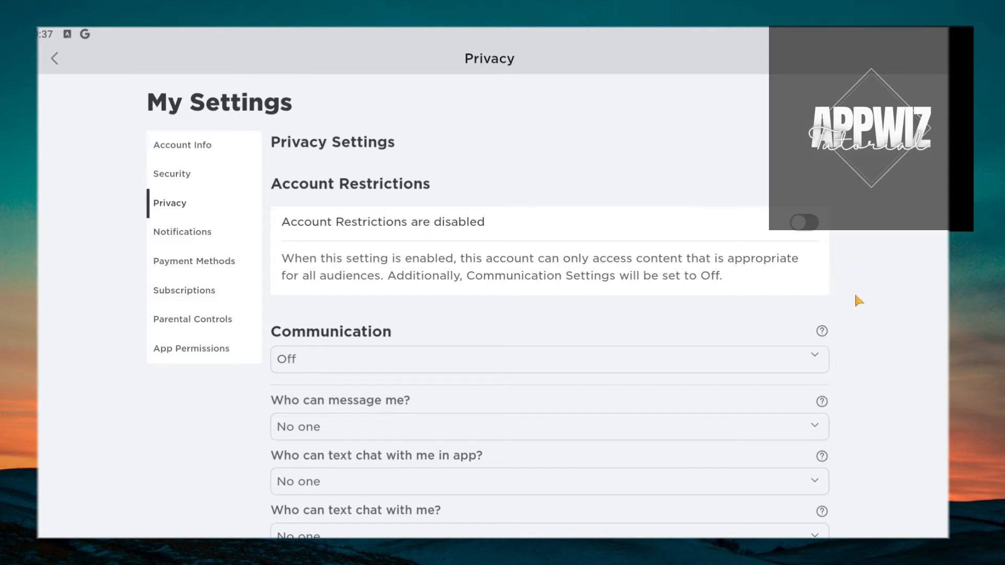
scroll("down", 3)
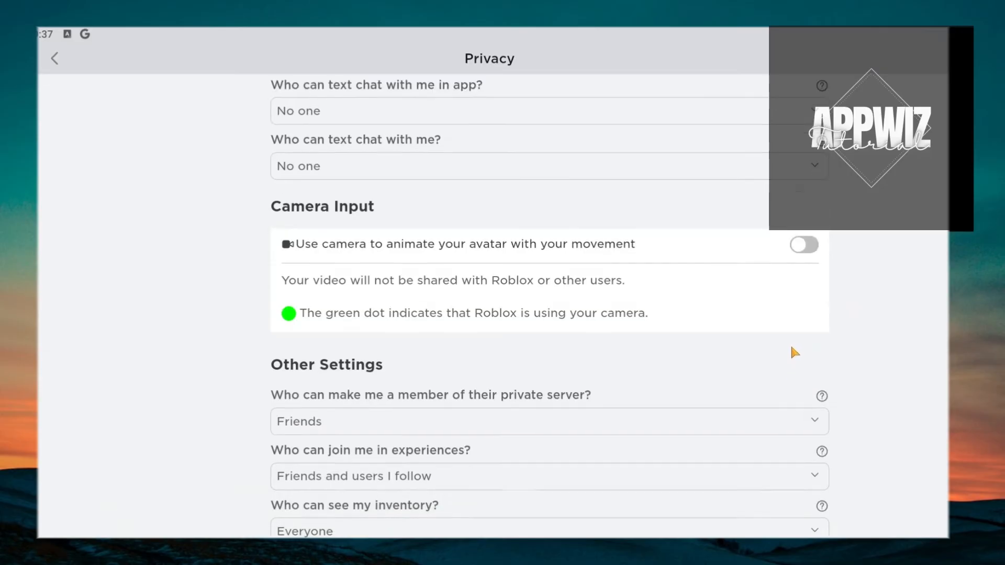
scroll("down", 3)
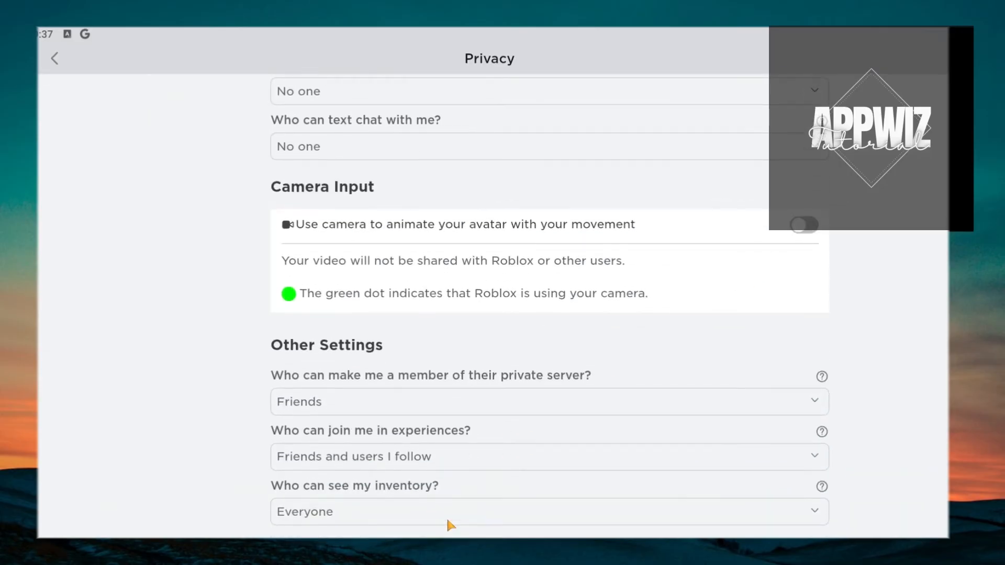
mouse_move(381, 459)
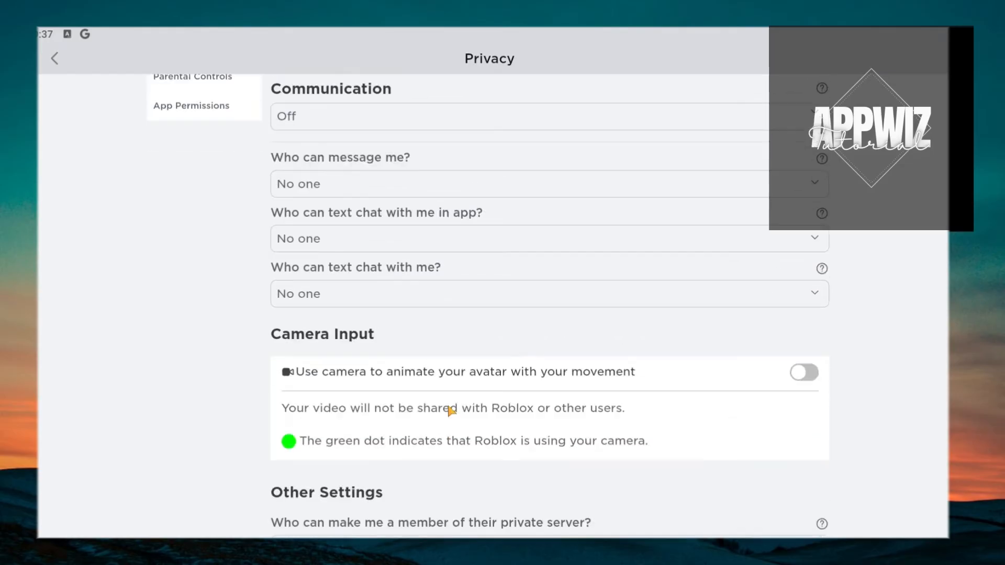
scroll("down", 3)
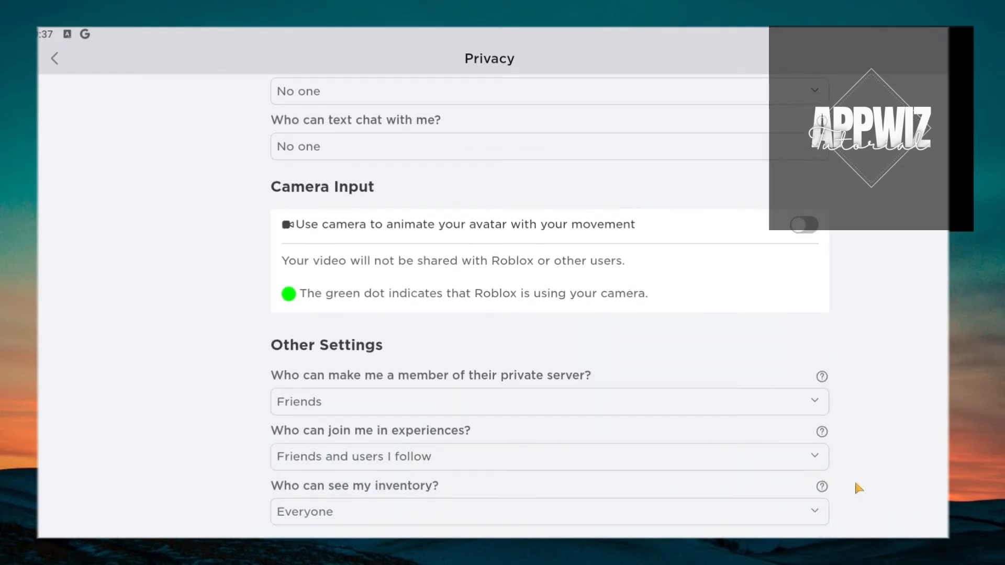
mouse_move(885, 520)
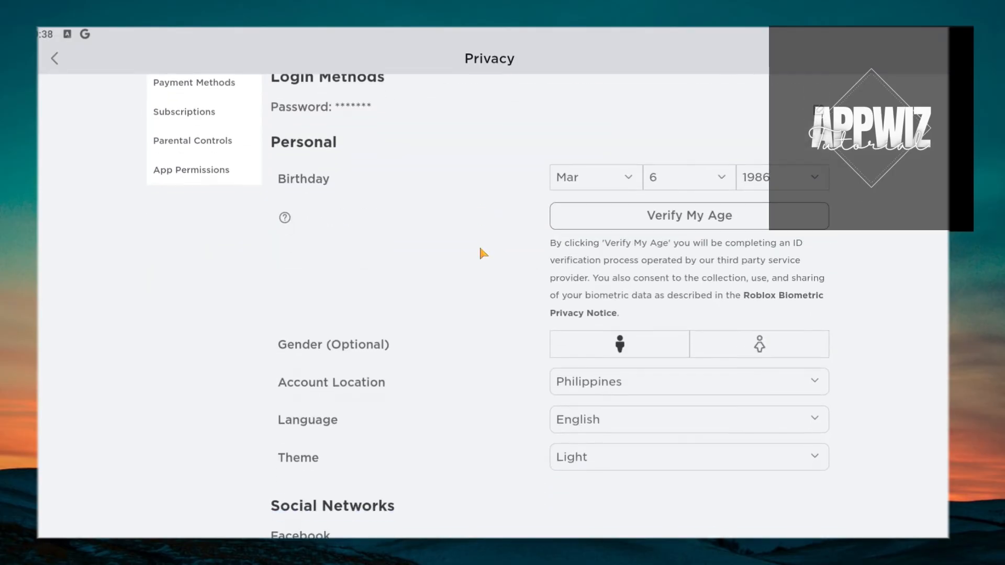
scroll("down", 3)
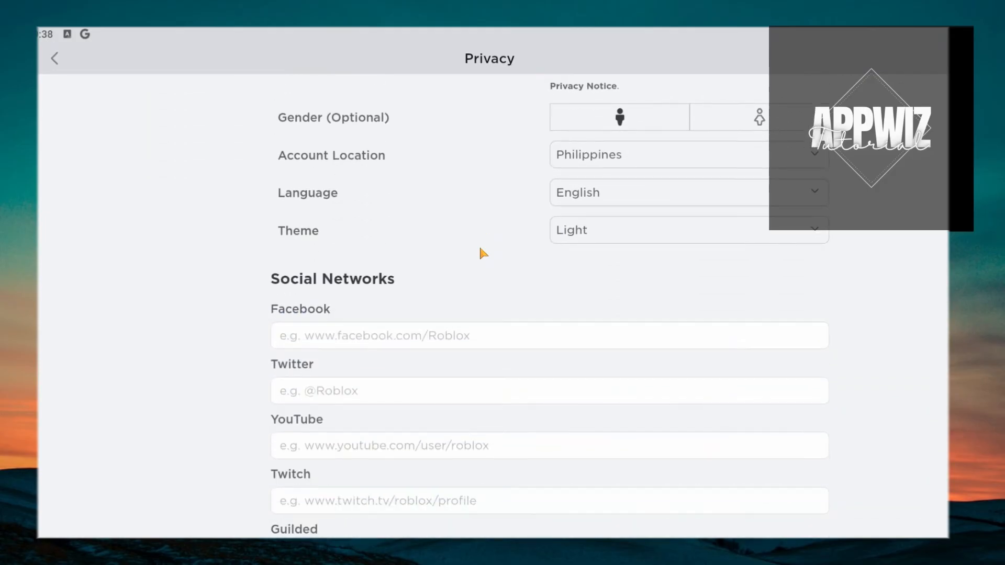
scroll("down", 3)
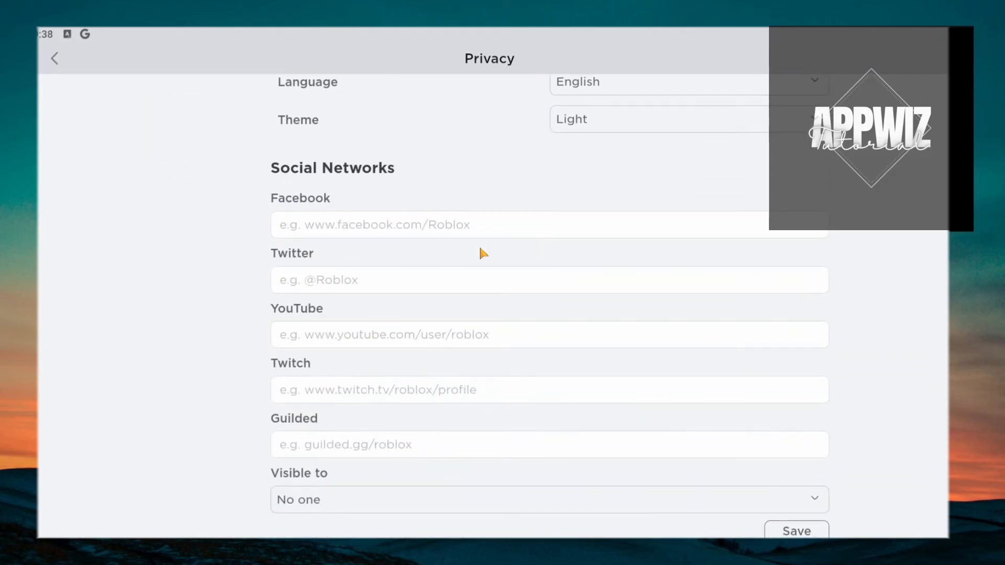